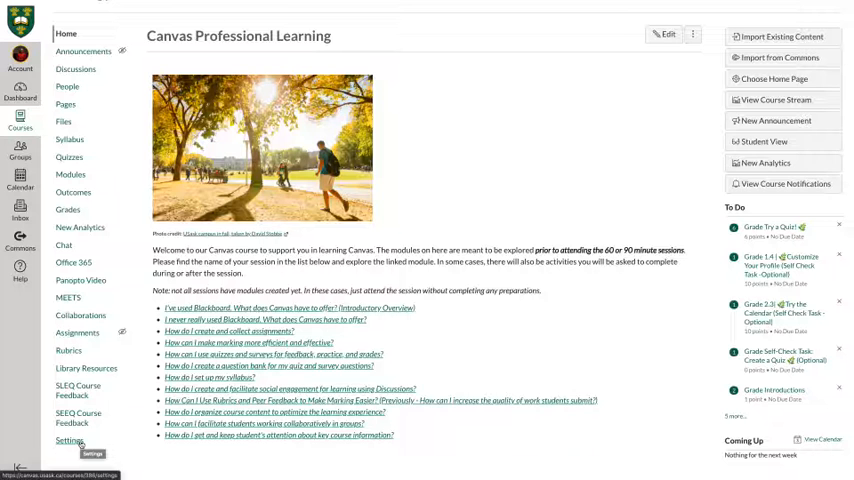
- Open Settings for Canvas Professional Learning to show the Course Details page
left_click(69, 440)
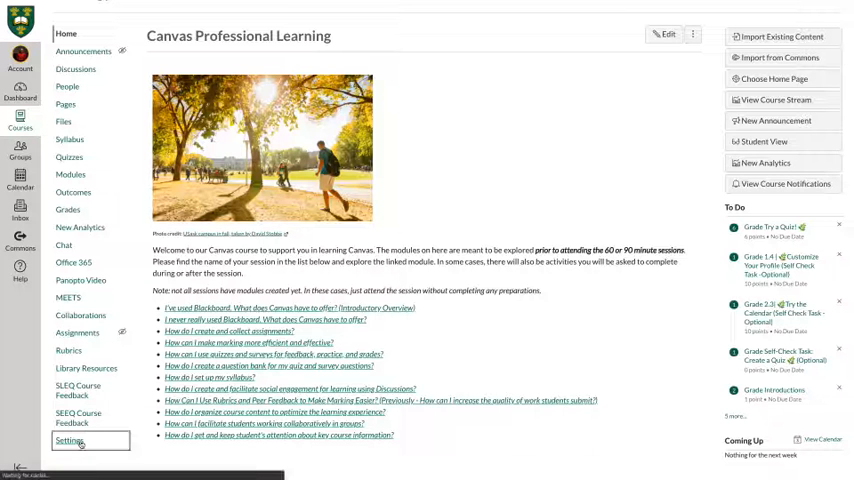
left_click(69, 440)
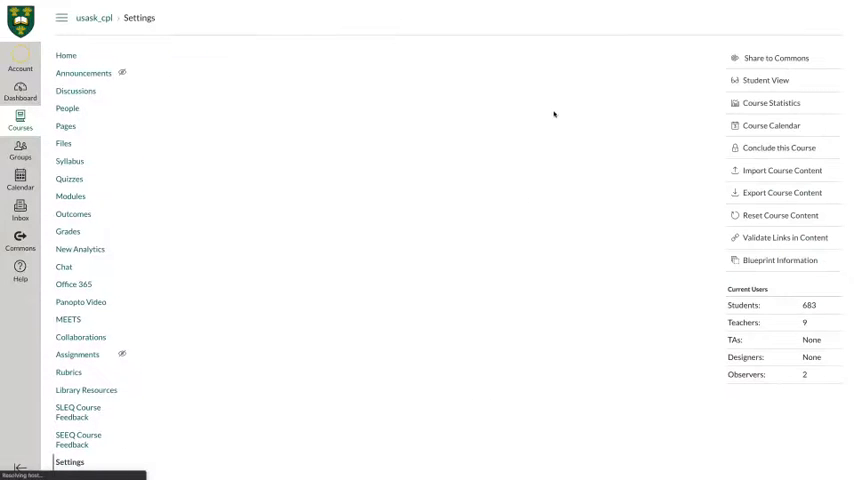
left_click(69, 461)
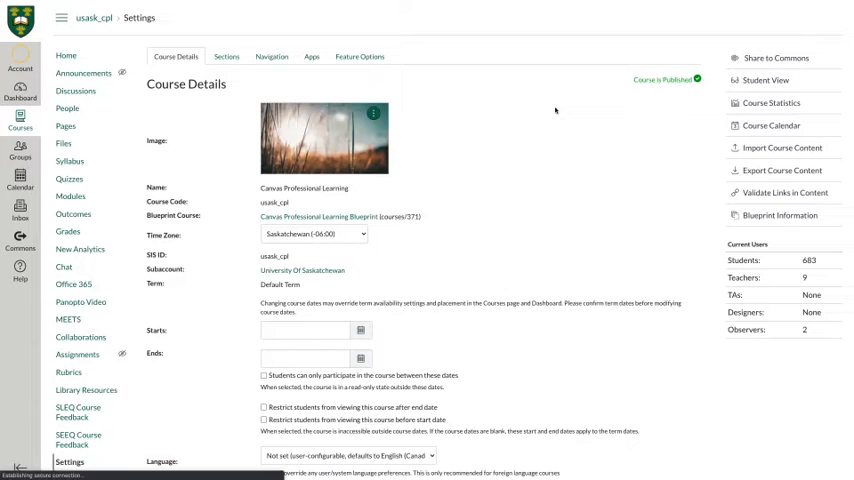
scroll("down", 3)
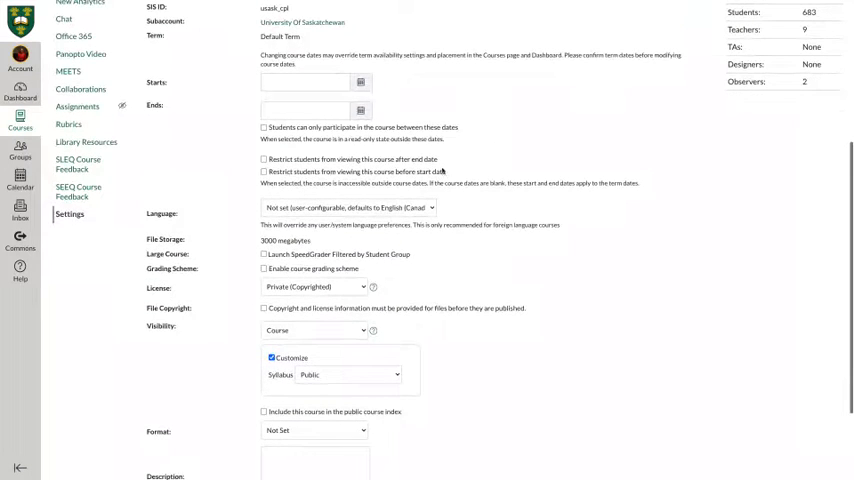
mouse_move(435, 382)
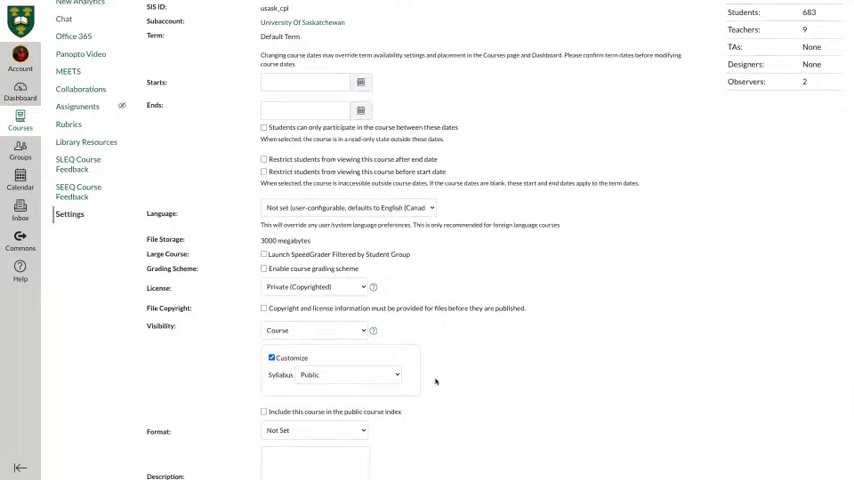
- Keep Visibility customized with Syllabus Public and update the course details
scroll("down", 3)
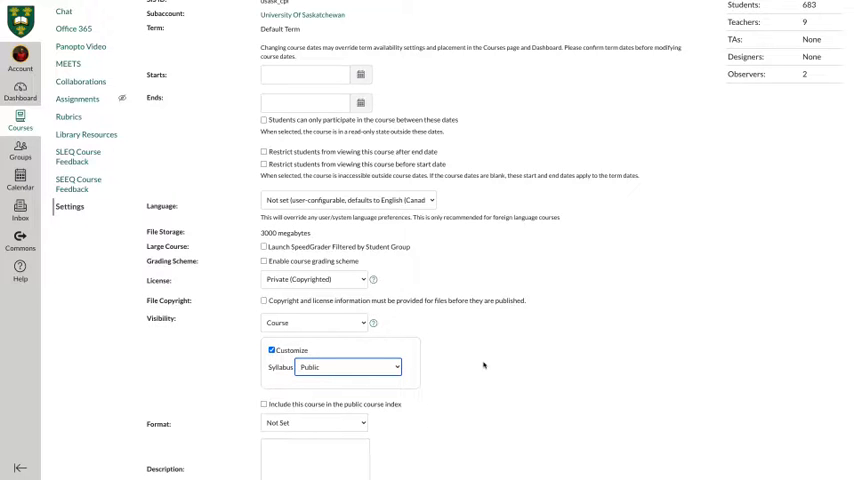
scroll("down", 3)
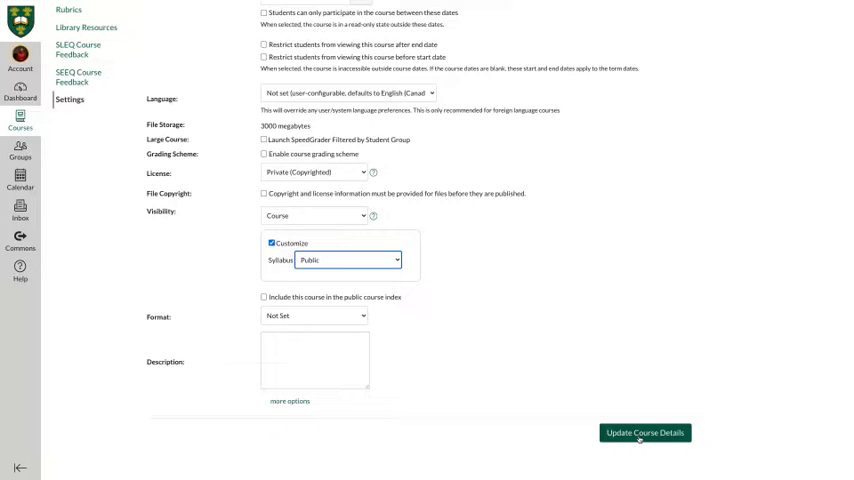
left_click(645, 432)
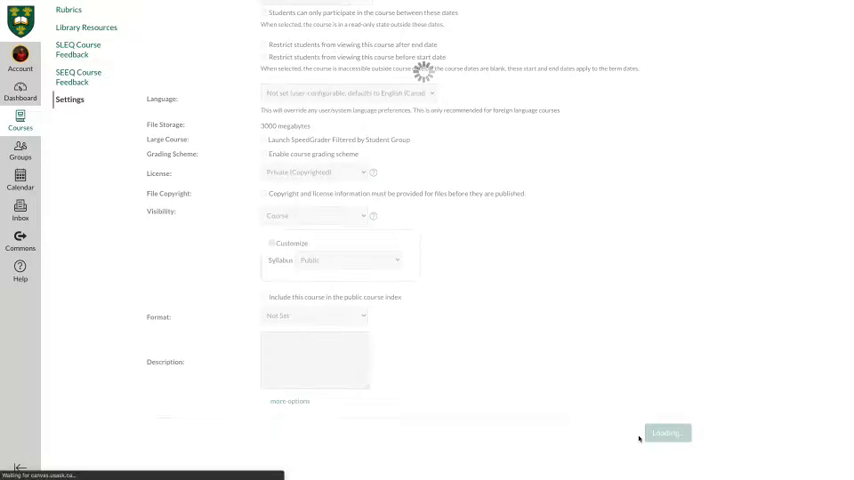